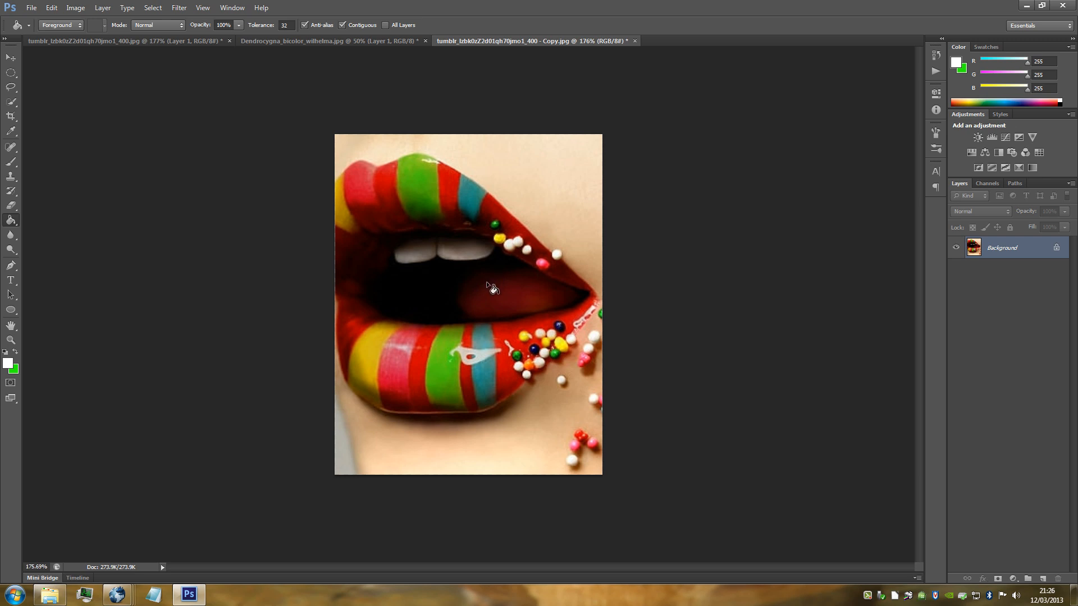
{"action": "mouse_move", "coordinate": [313, 176]}
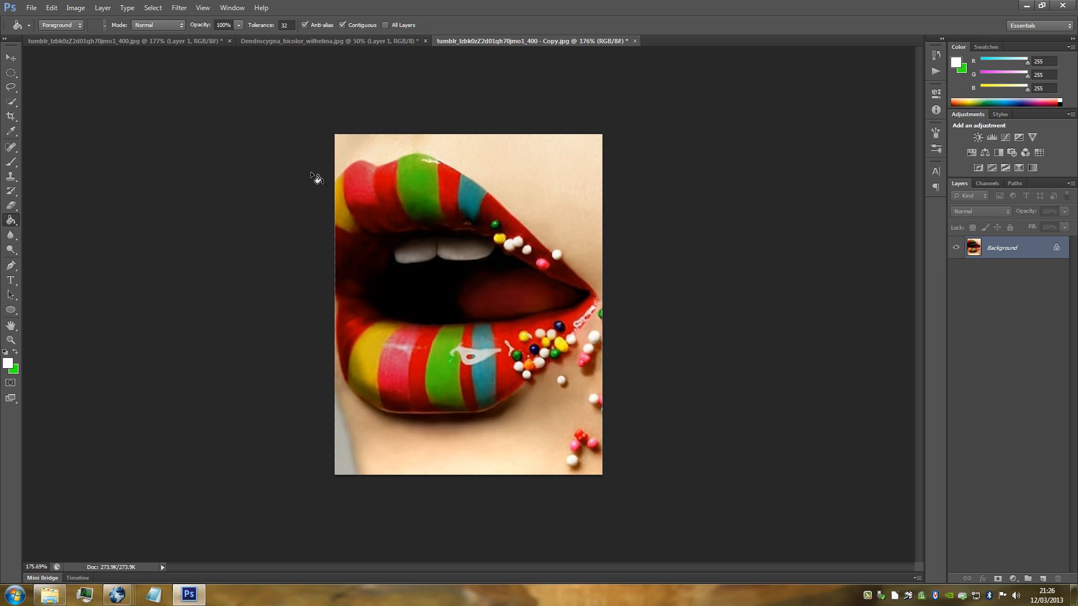
Step: Apply Filter > Pixelate > Mosaic to the lips photo with square cells 9 pixels wide
{"action": "left_click", "coordinate": [178, 8]}
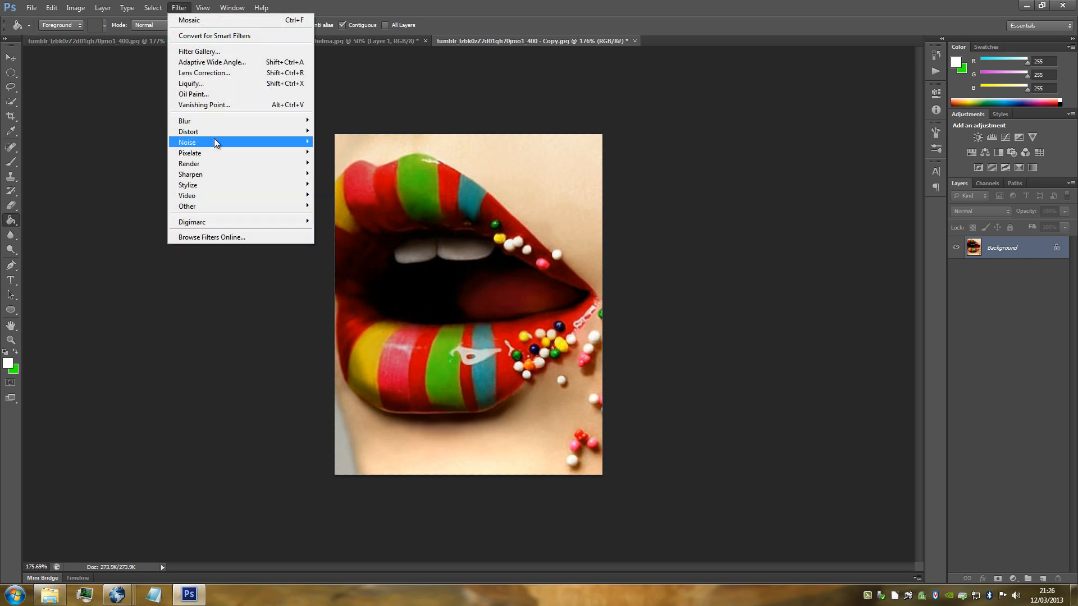
{"action": "mouse_move", "coordinate": [191, 152]}
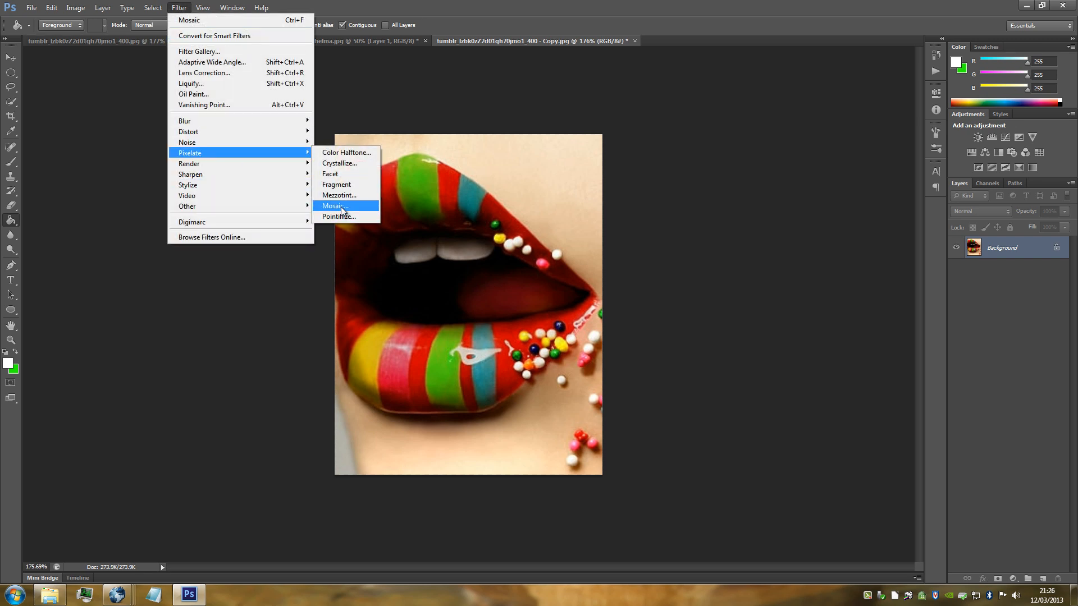
{"action": "left_click", "coordinate": [334, 206]}
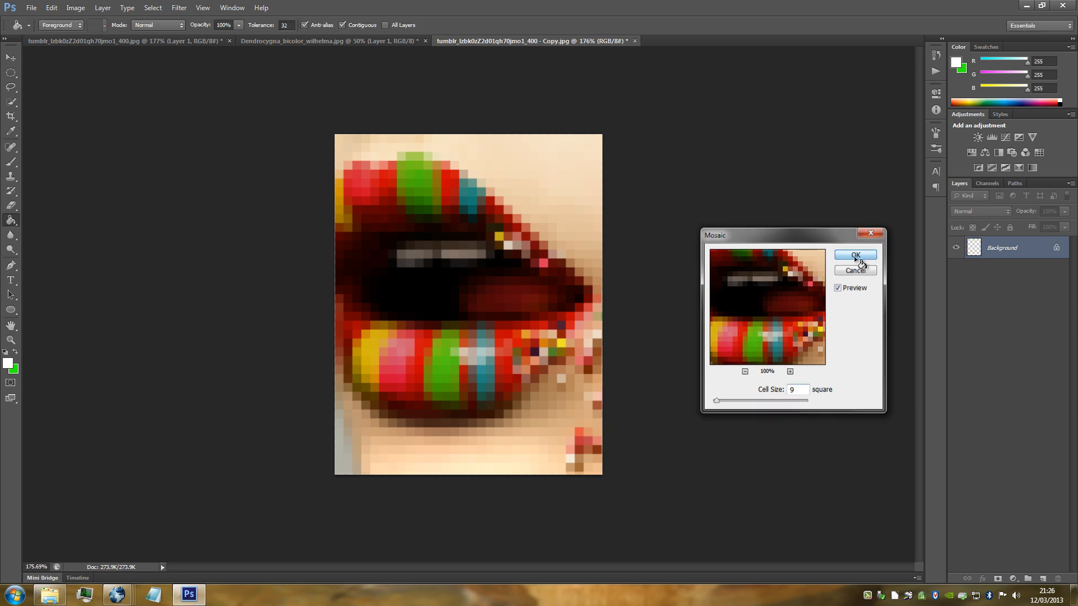
{"action": "left_click", "coordinate": [855, 256]}
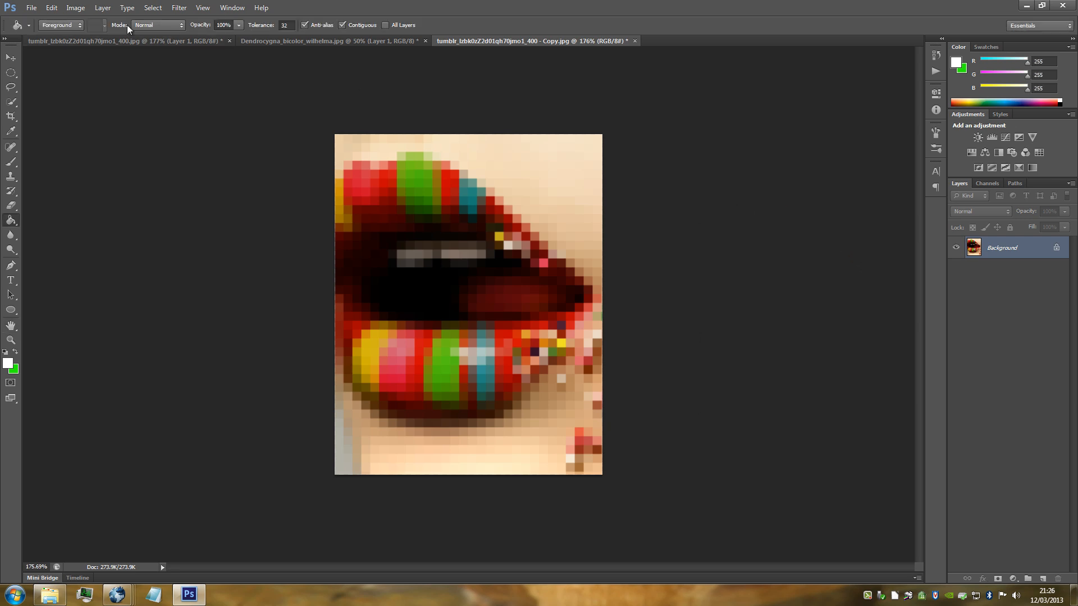
Step: Create a new document 9 px wide by 9 px high filled with the background colour
{"action": "left_click", "coordinate": [31, 8]}
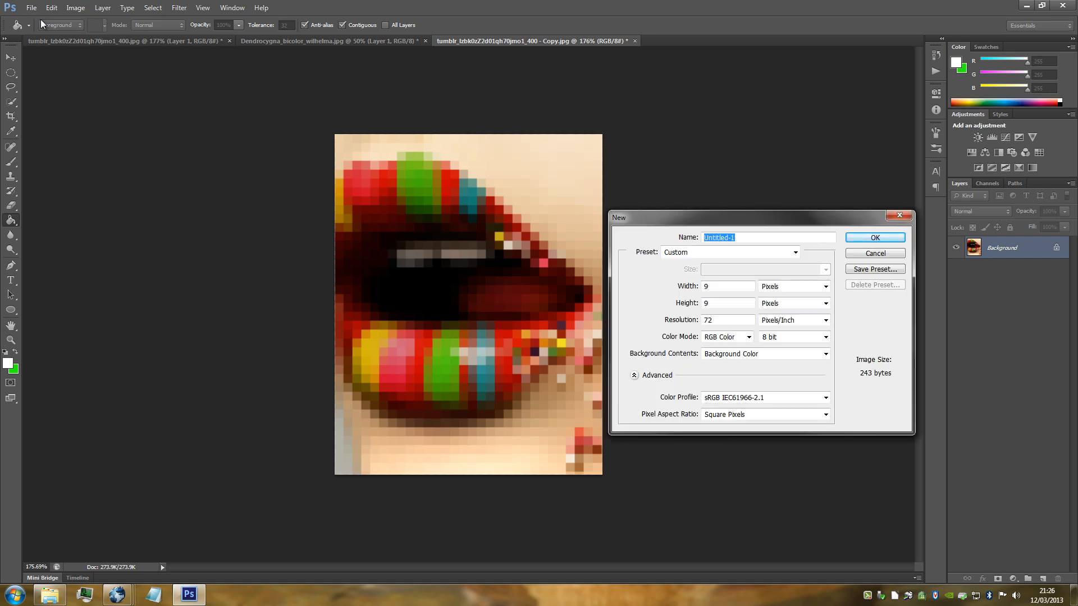
{"action": "mouse_move", "coordinate": [354, 136]}
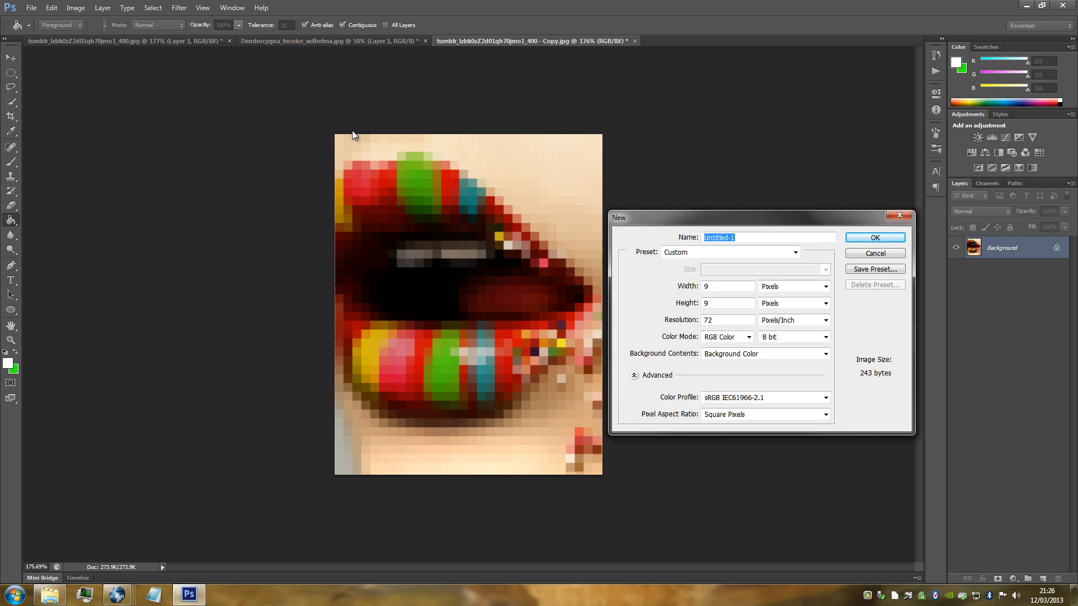
{"action": "mouse_move", "coordinate": [768, 281]}
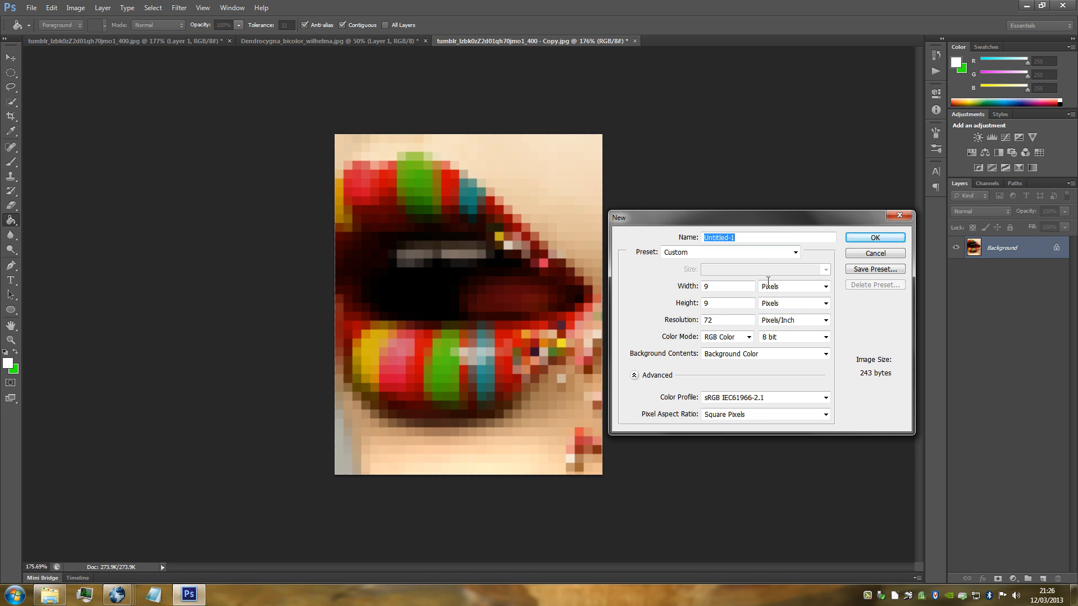
{"action": "left_click", "coordinate": [727, 286]}
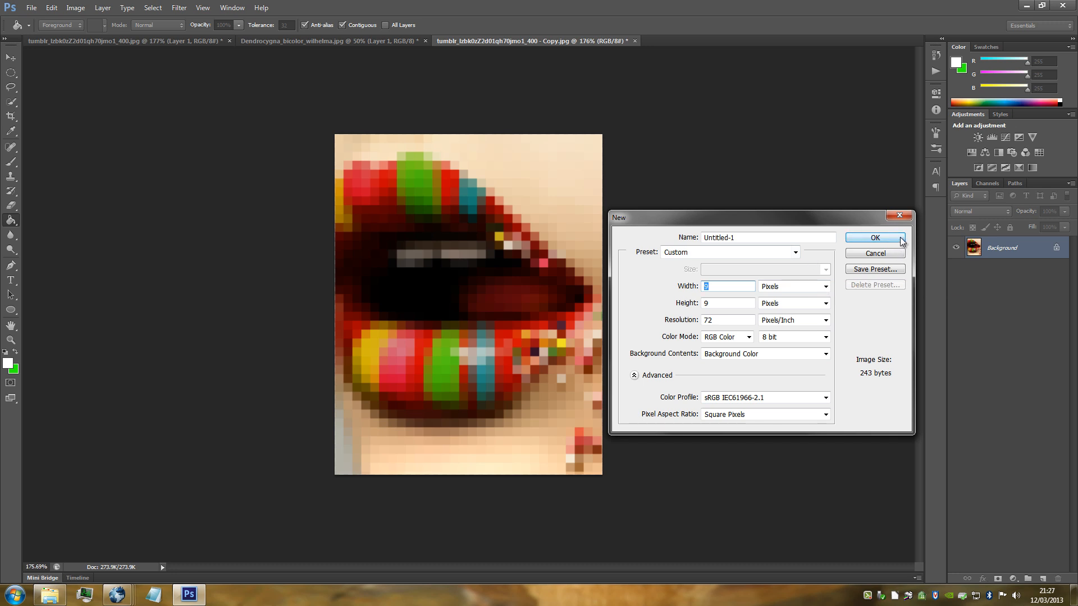
{"action": "left_click", "coordinate": [875, 237]}
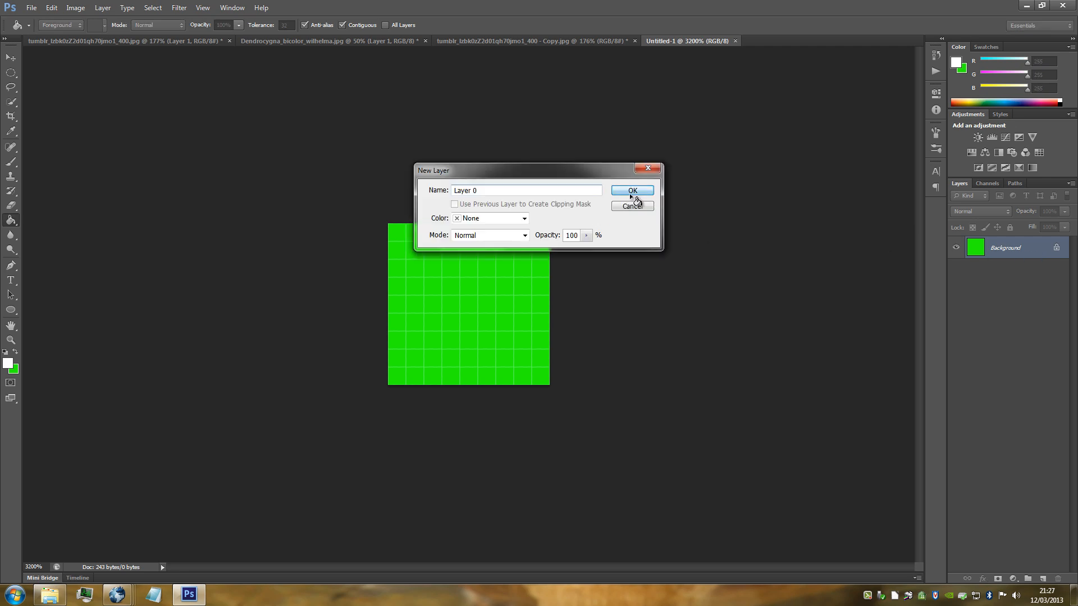
Step: Convert the green background to Layer 0 and add an empty Layer 1 above it
{"action": "left_click", "coordinate": [631, 191]}
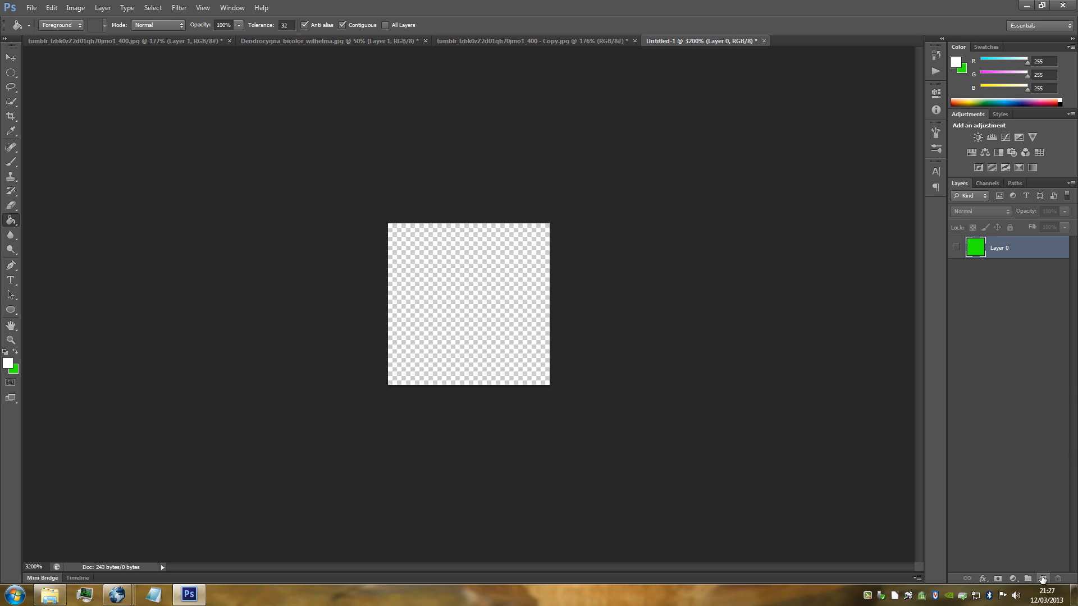
{"action": "left_click", "coordinate": [1042, 579]}
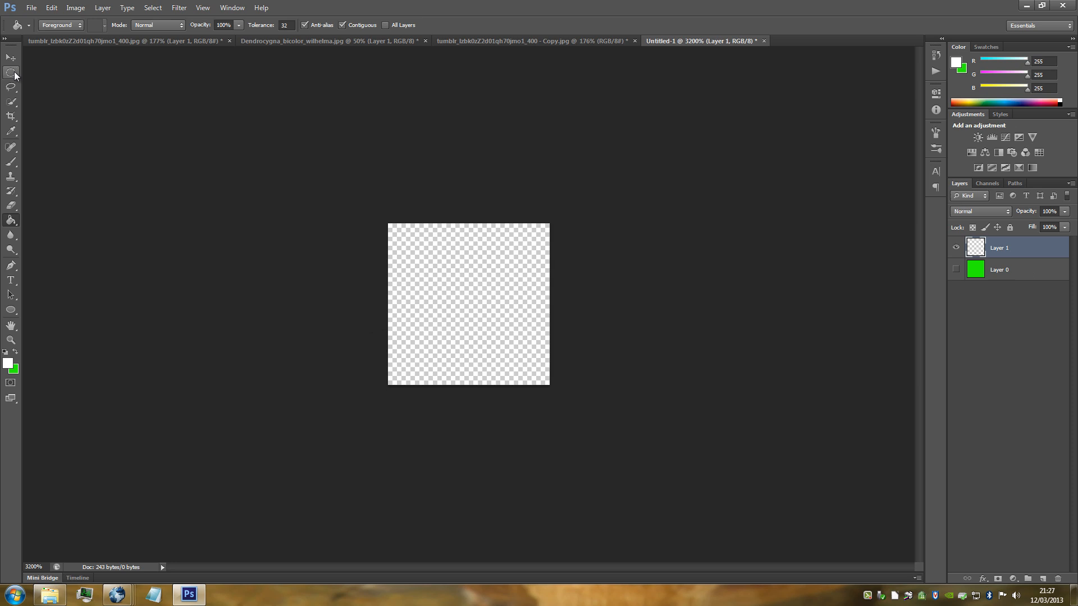
{"action": "left_click", "coordinate": [12, 74]}
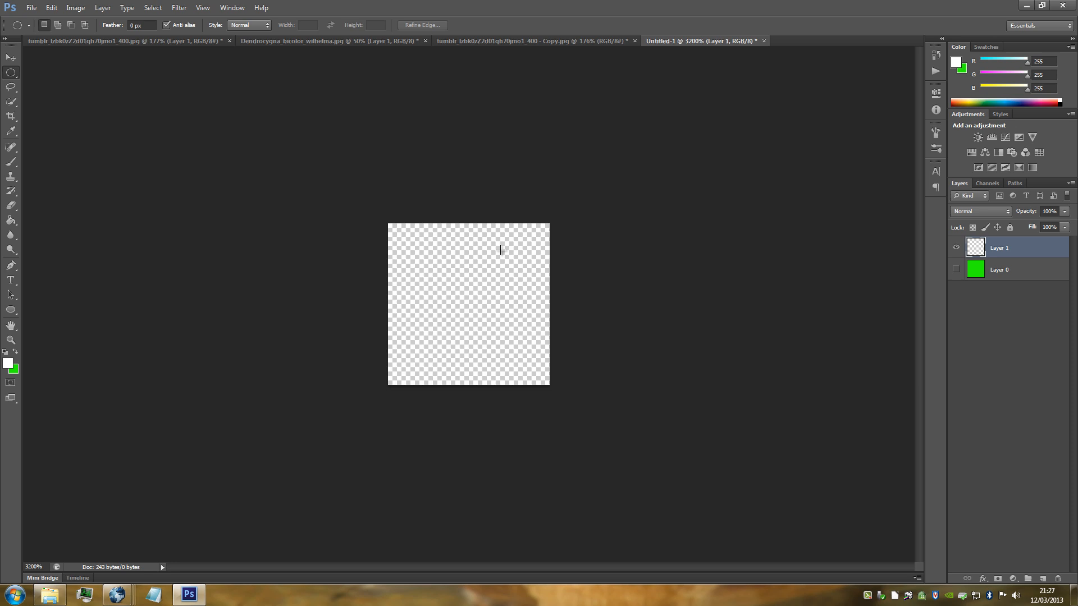
{"action": "mouse_move", "coordinate": [487, 243]}
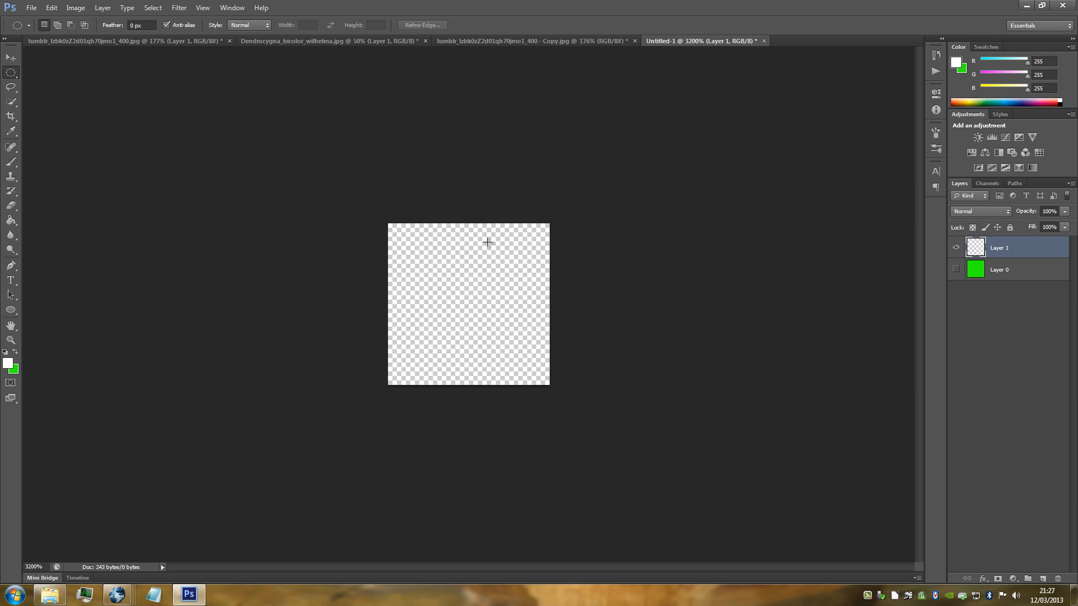
{"action": "mouse_move", "coordinate": [395, 233]}
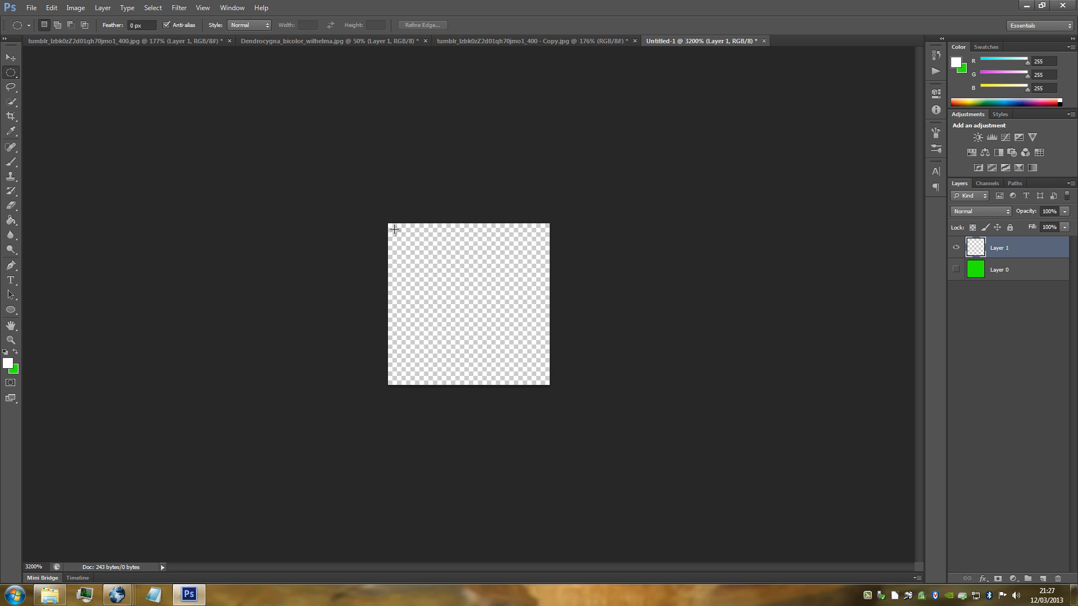
Step: Select a round dot, invert the selection and fill the surrounding corners with white
{"action": "left_click_drag", "start_coordinate": [395, 228], "coordinate": [482, 313]}
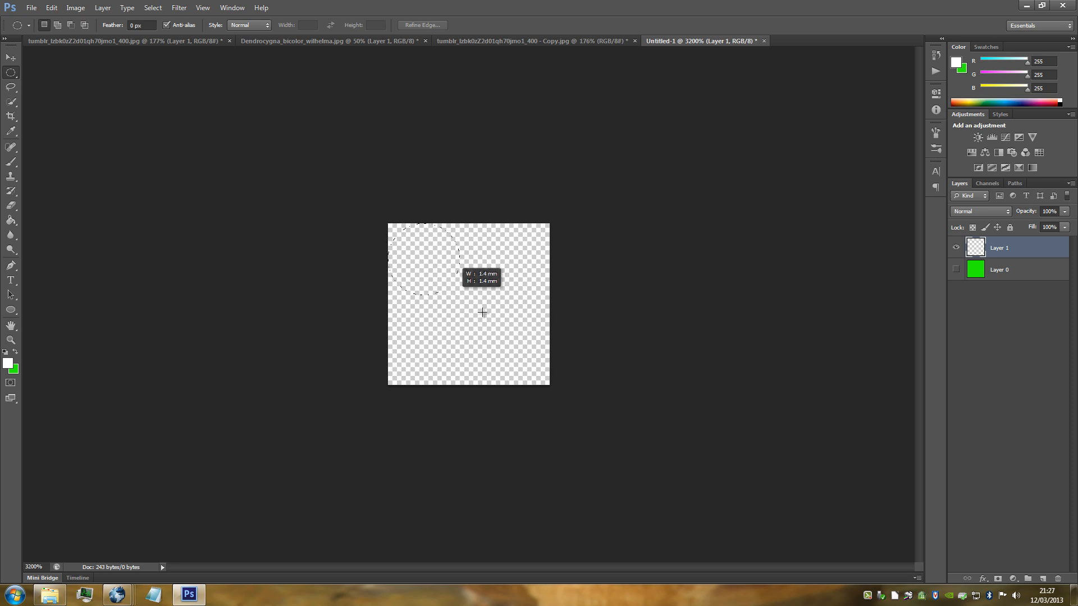
{"action": "left_click_drag", "start_coordinate": [481, 312], "coordinate": [546, 373]}
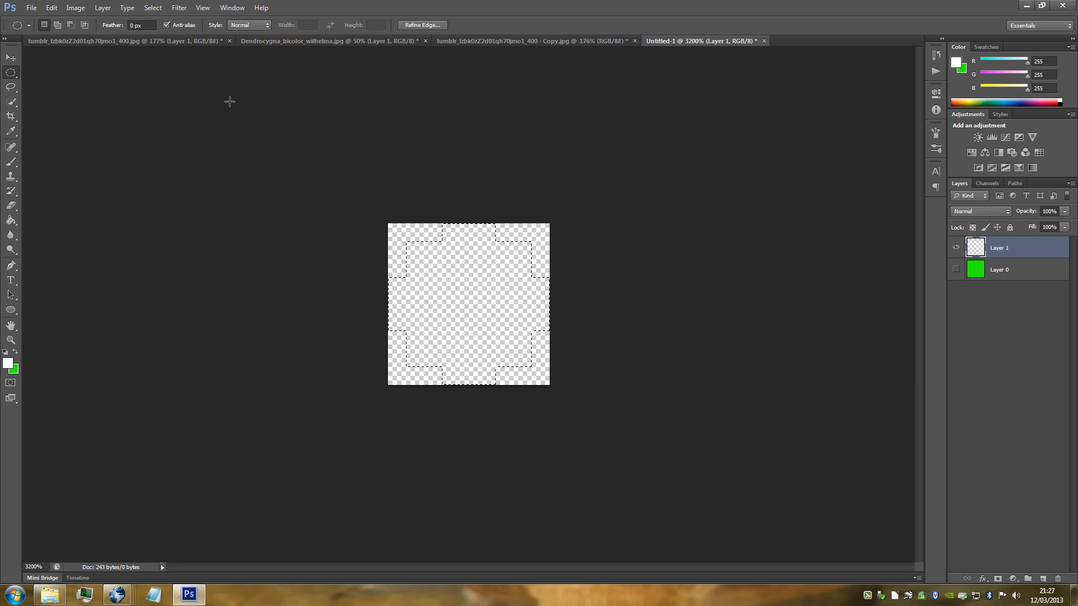
{"action": "left_click", "coordinate": [153, 8]}
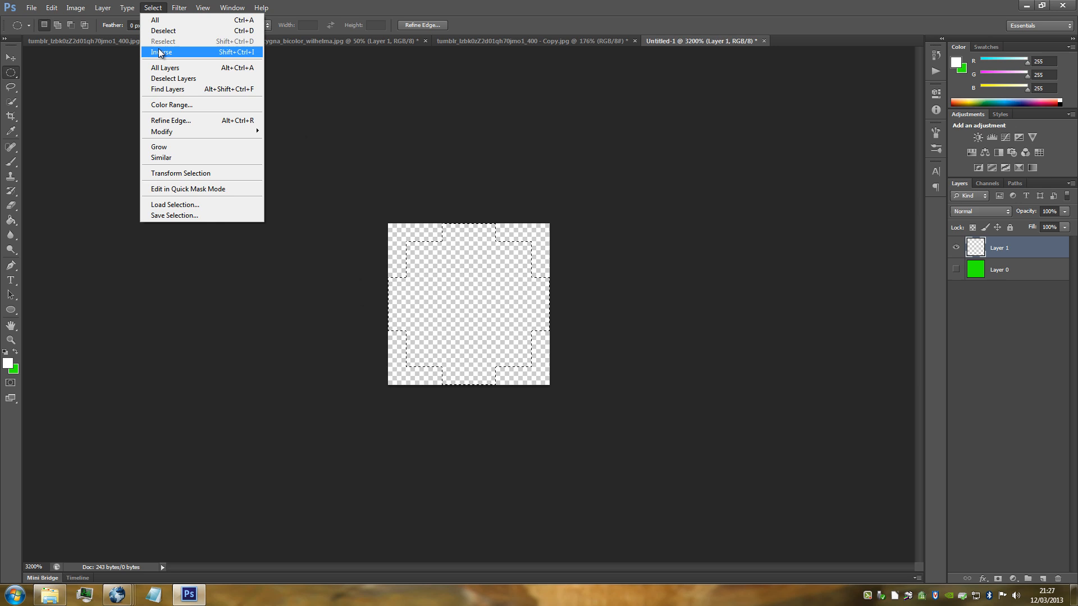
{"action": "left_click", "coordinate": [161, 52]}
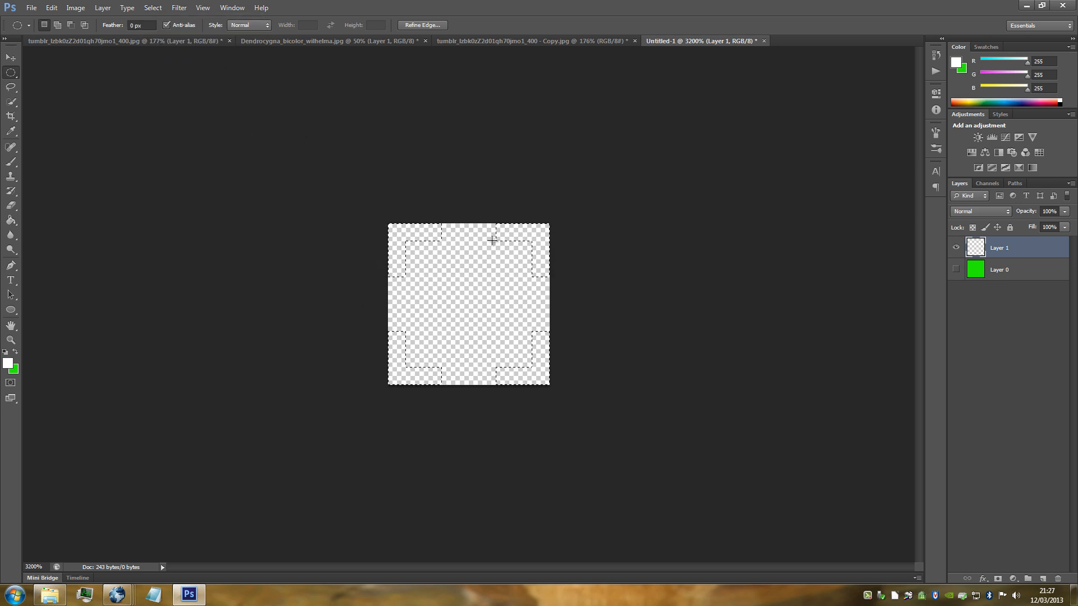
{"action": "left_click", "coordinate": [11, 220]}
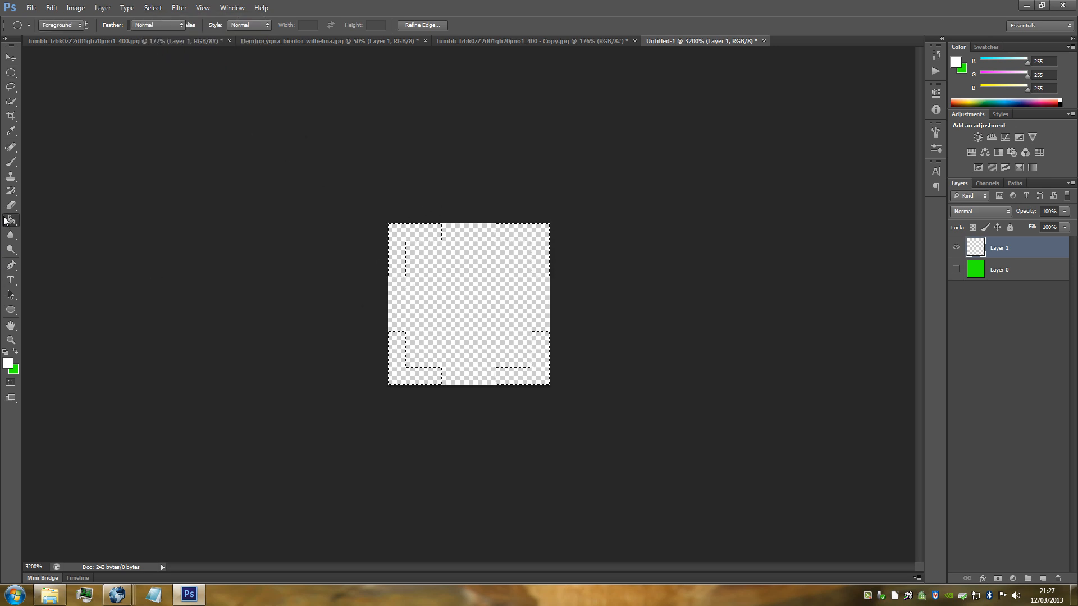
{"action": "mouse_move", "coordinate": [12, 220]}
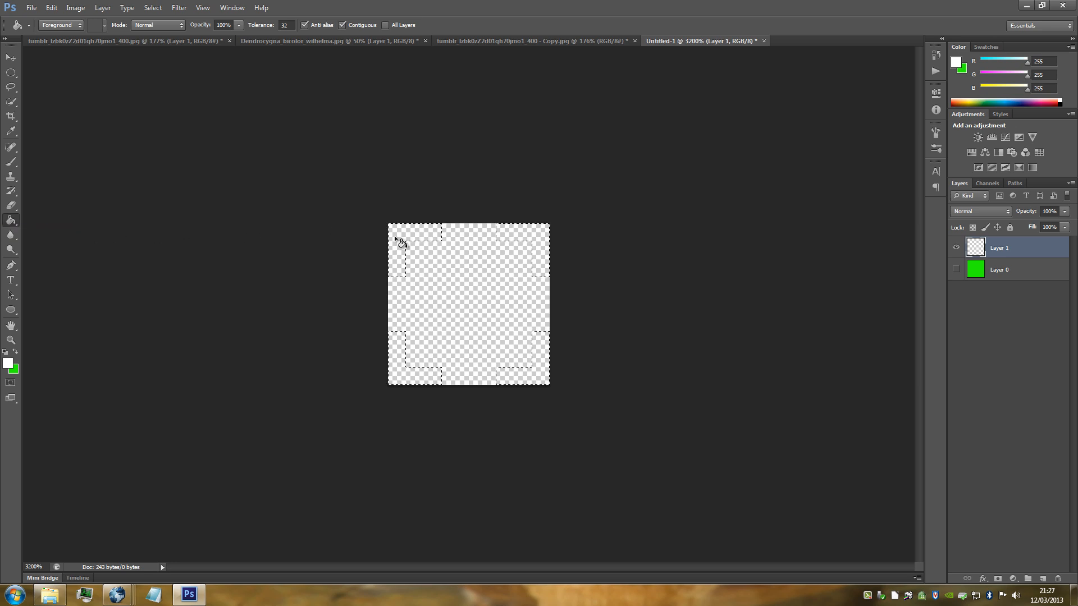
{"action": "left_click", "coordinate": [397, 347]}
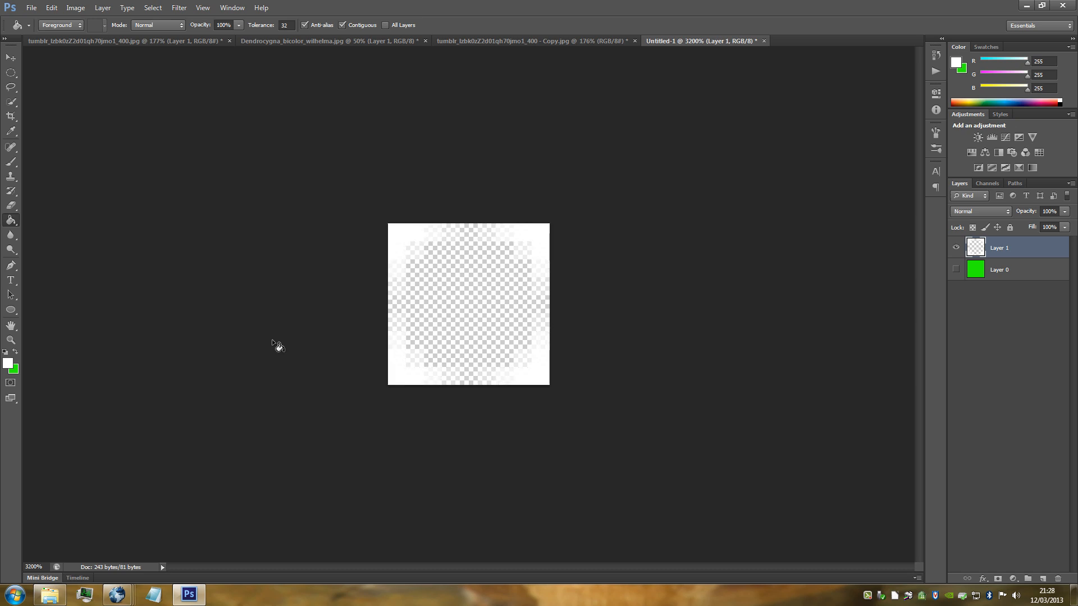
{"action": "mouse_move", "coordinate": [165, 196]}
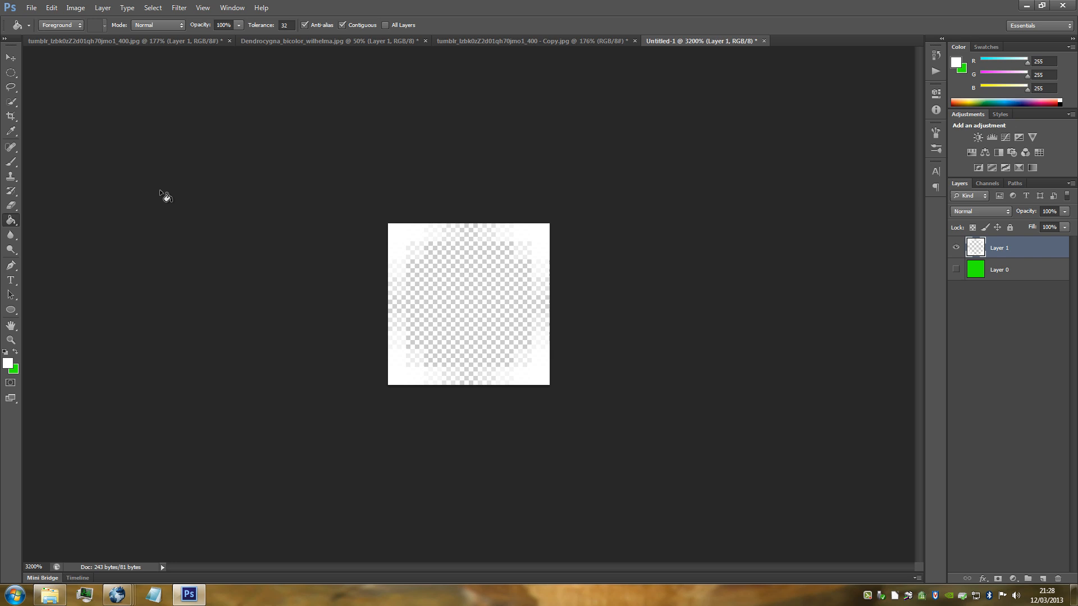
Step: Define the white tile with its transparent dot as a new pattern named Pattern 1
{"action": "left_click", "coordinate": [51, 8]}
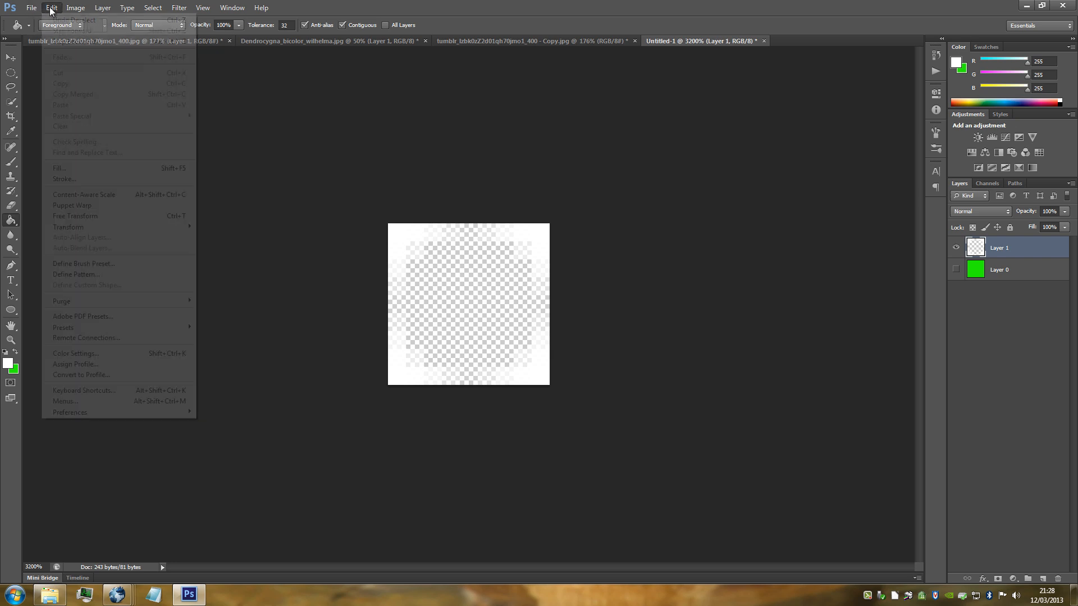
{"action": "mouse_move", "coordinate": [88, 248]}
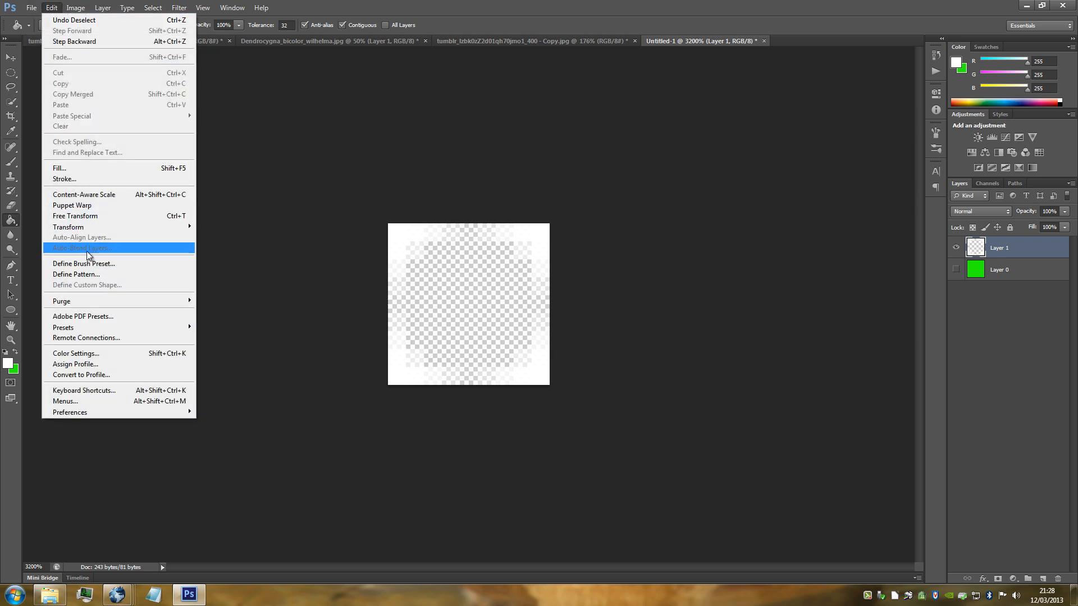
{"action": "left_click", "coordinate": [77, 274]}
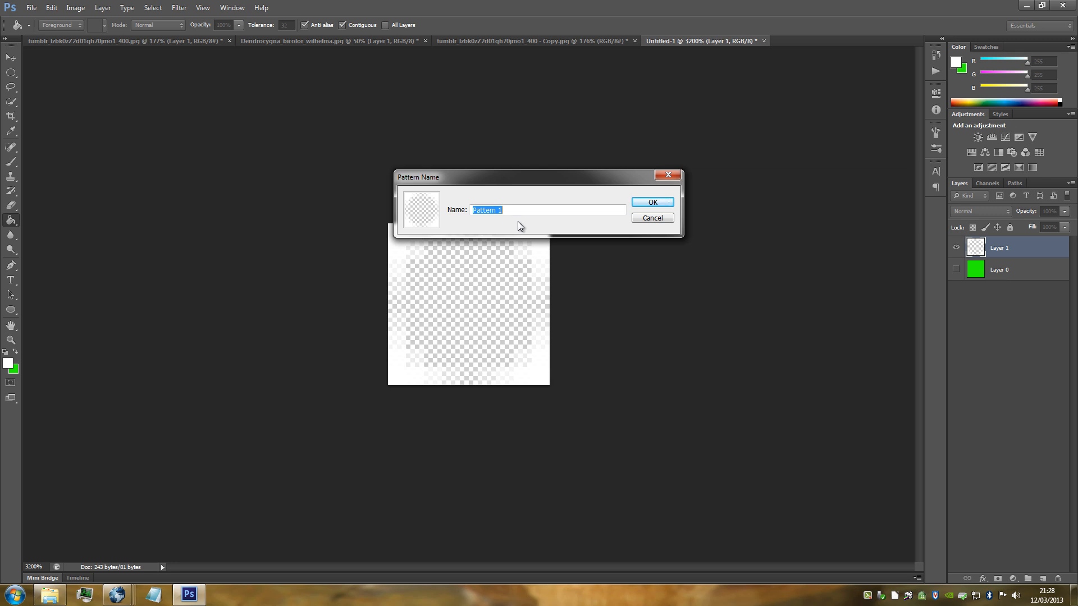
{"action": "mouse_move", "coordinate": [627, 227]}
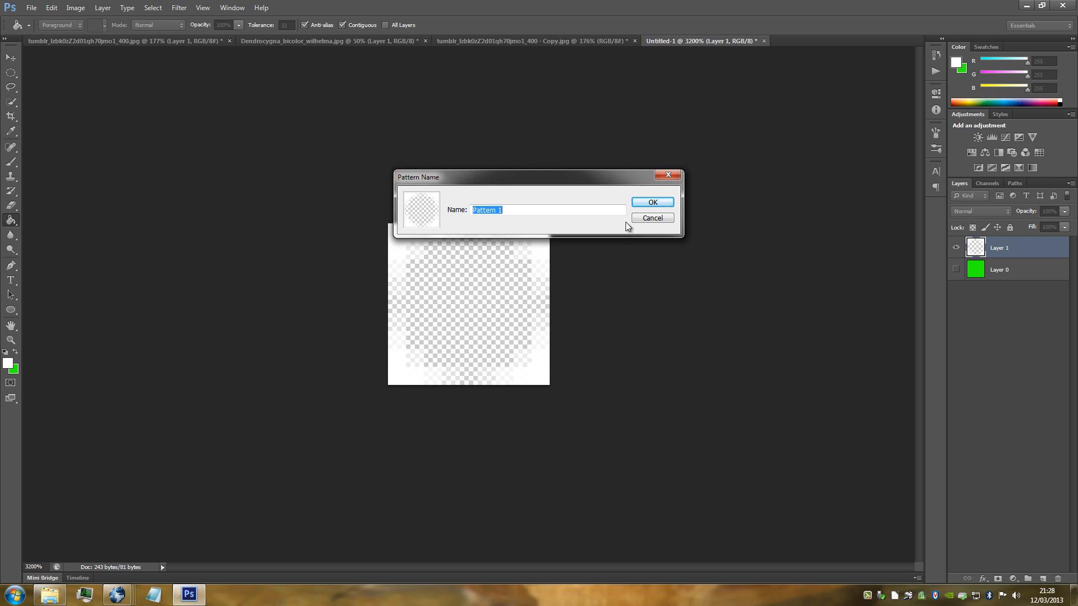
{"action": "left_click", "coordinate": [652, 201]}
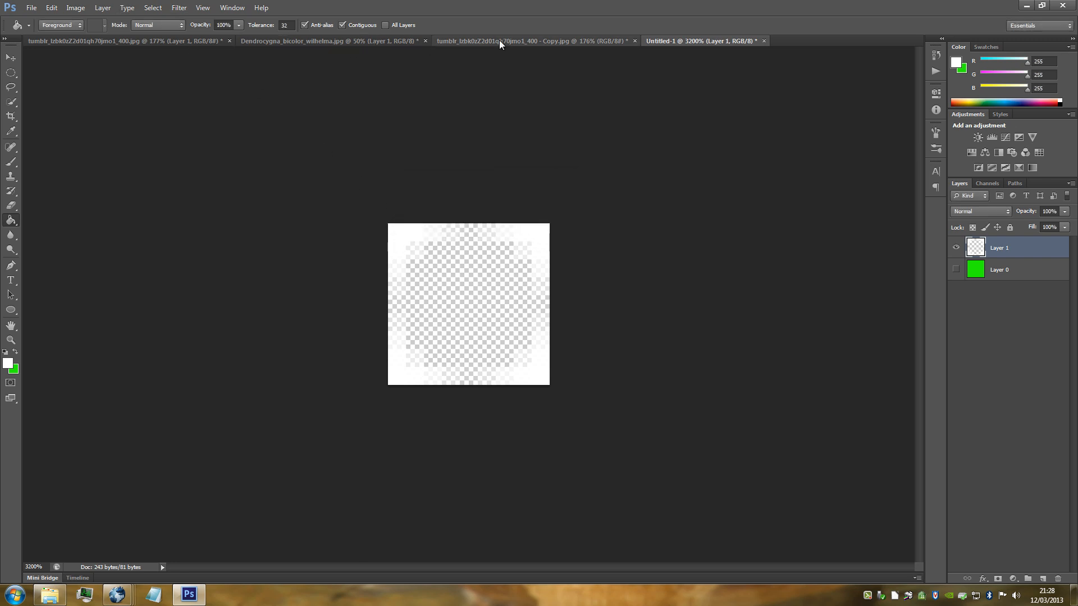
Step: Add a white-filled Layer 1 over the pixelated lips and bring up its Layer Style settings
{"action": "left_click", "coordinate": [532, 40]}
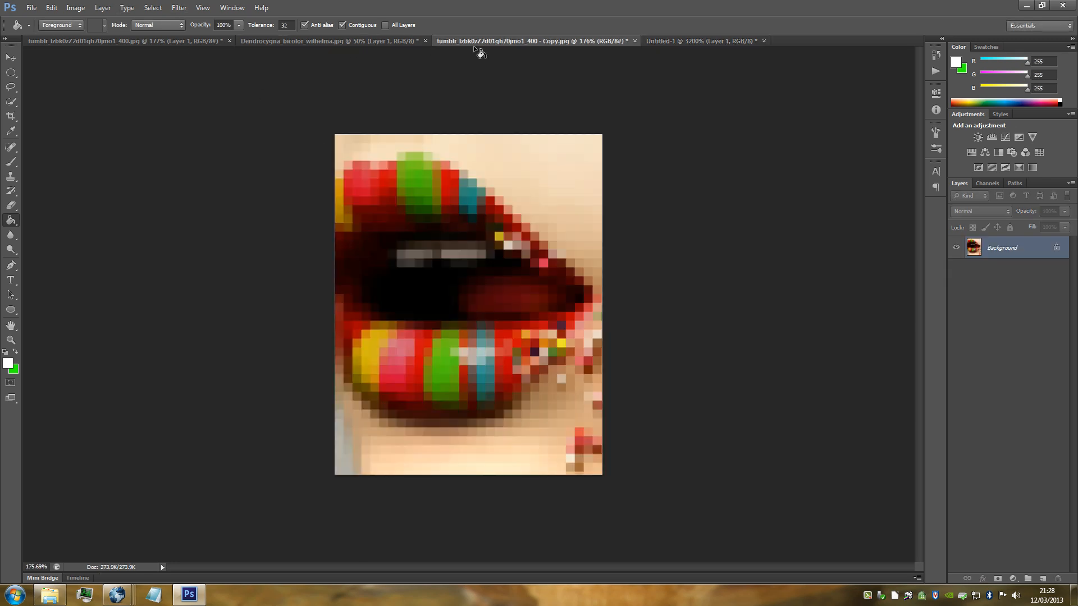
{"action": "mouse_move", "coordinate": [537, 117]}
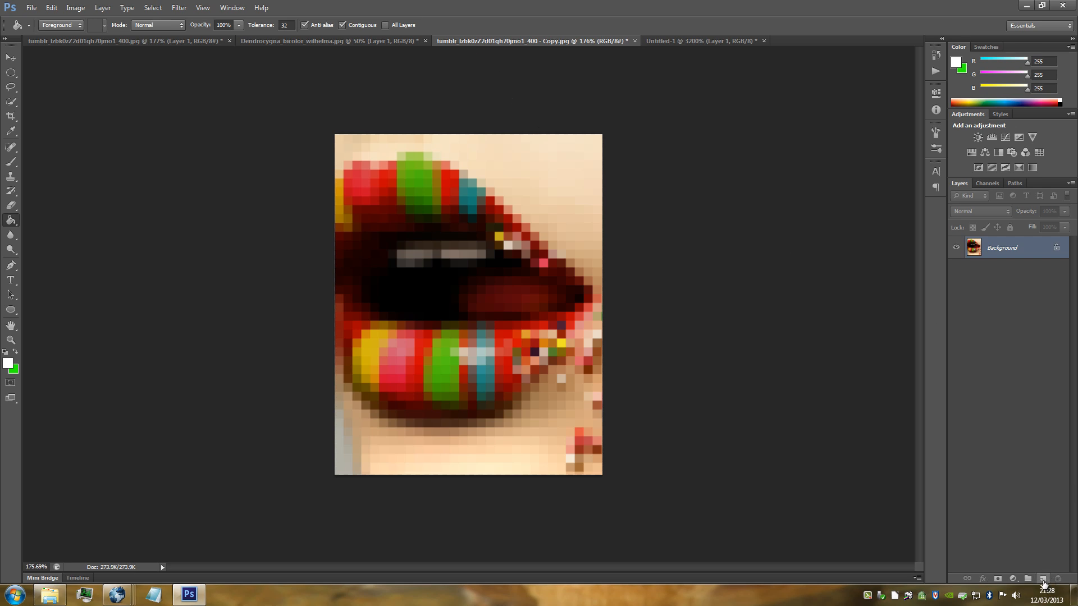
{"action": "left_click", "coordinate": [1042, 579]}
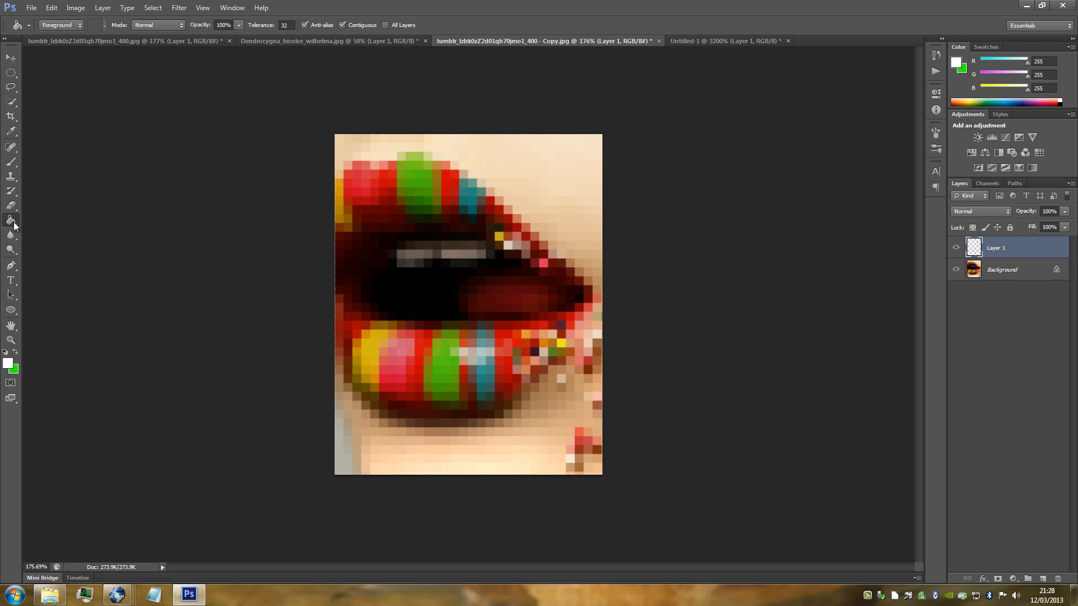
{"action": "mouse_move", "coordinate": [11, 221]}
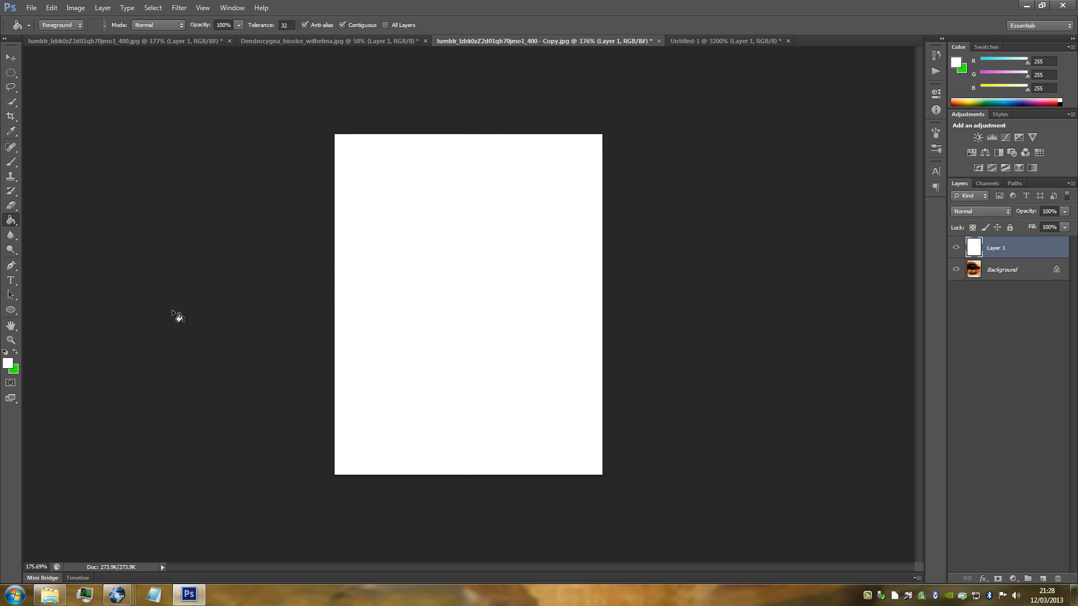
{"action": "mouse_move", "coordinate": [1044, 262]}
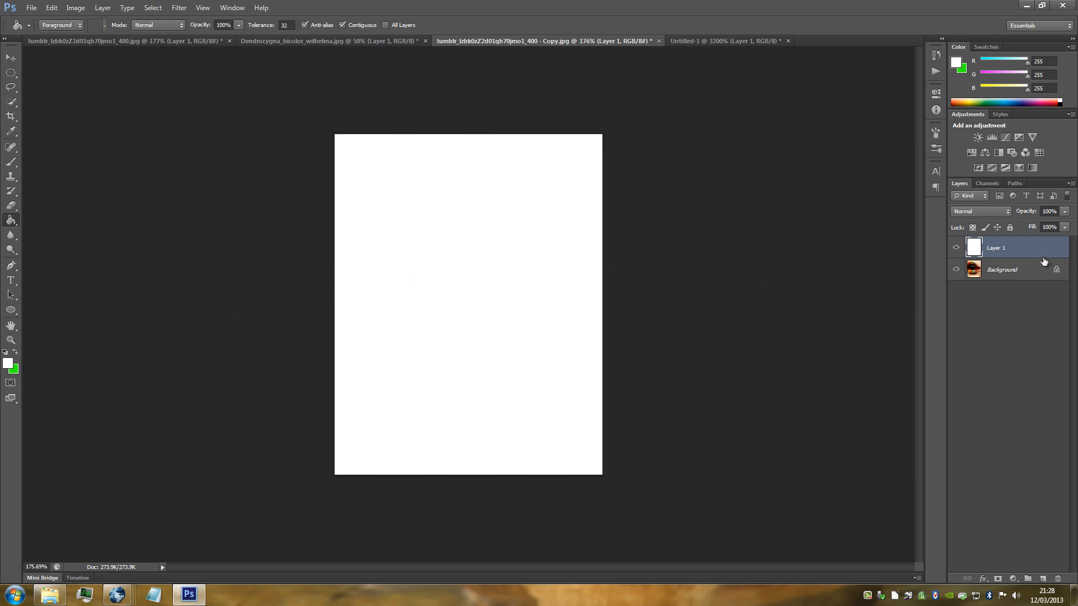
{"action": "double_click", "coordinate": [998, 248]}
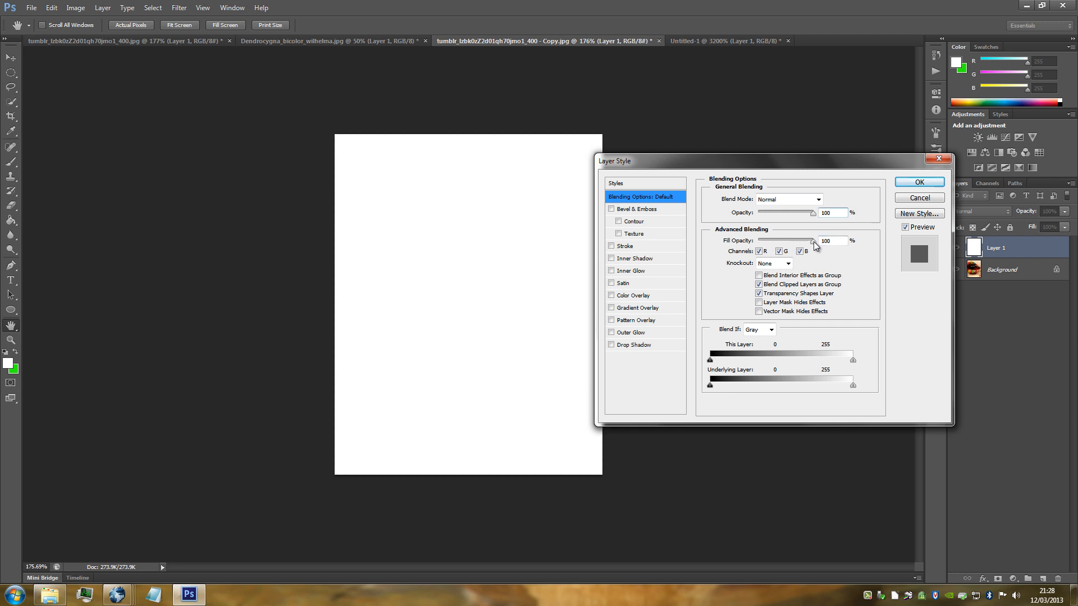
Step: Set Fill Opacity to 0 and apply a Pattern Overlay using the saved dot pattern
{"action": "type", "text": "0"}
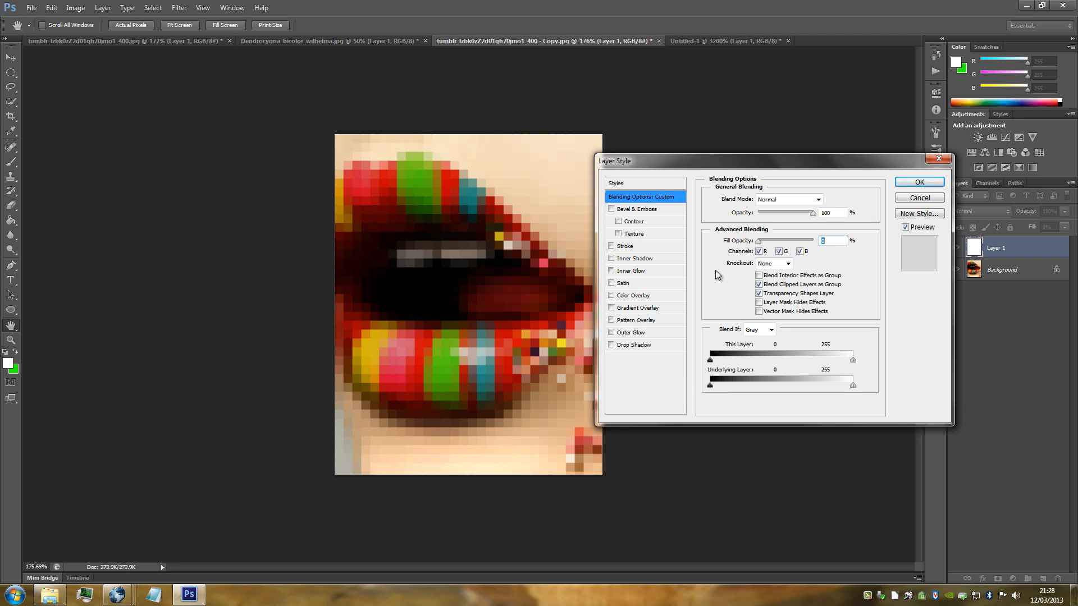
{"action": "mouse_move", "coordinate": [643, 321]}
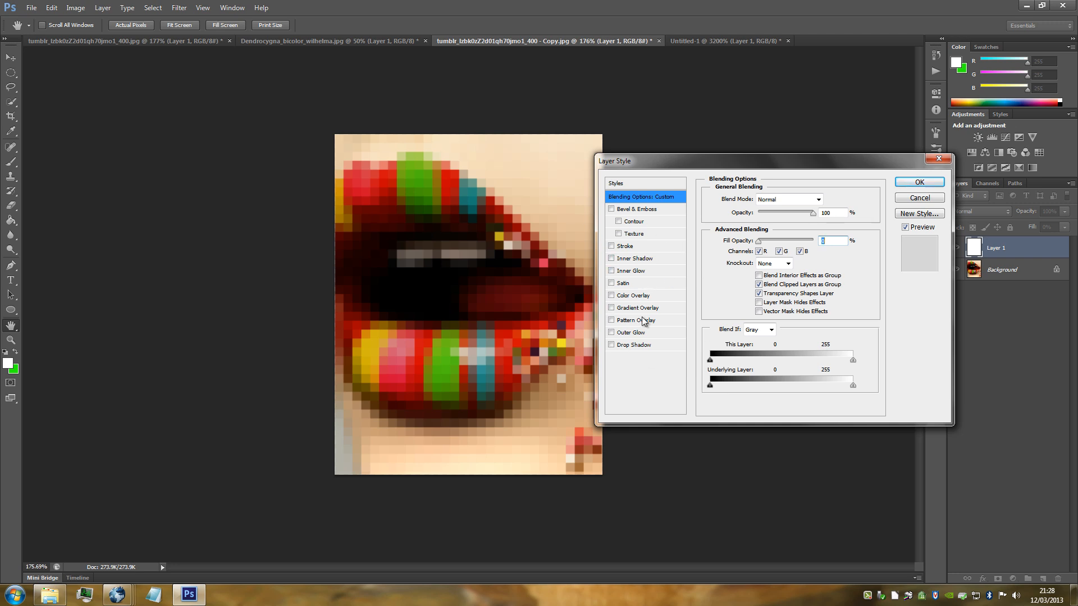
{"action": "left_click", "coordinate": [636, 321]}
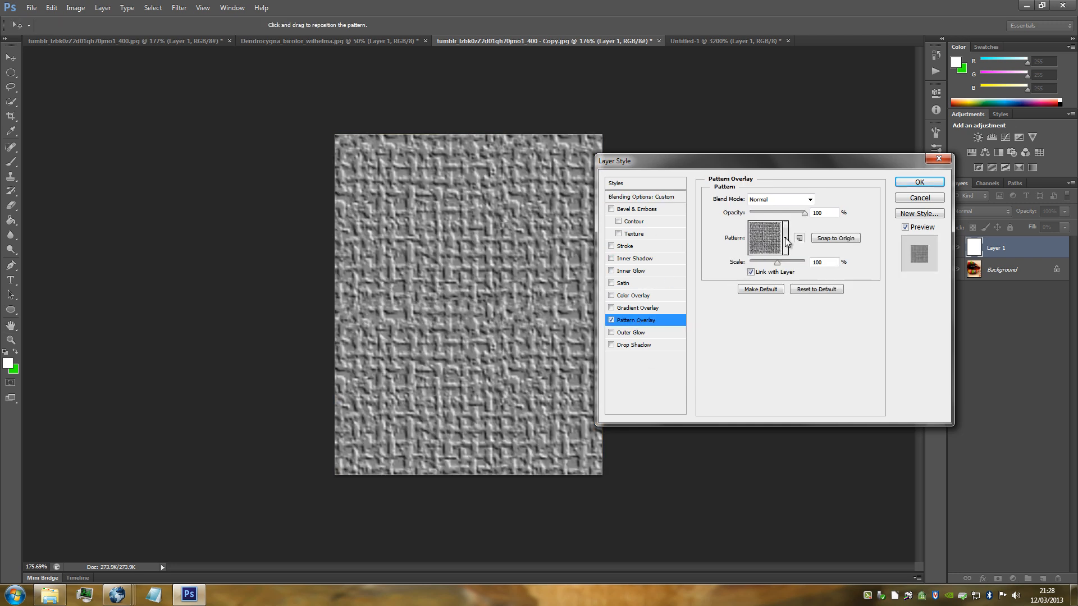
{"action": "left_click", "coordinate": [786, 238]}
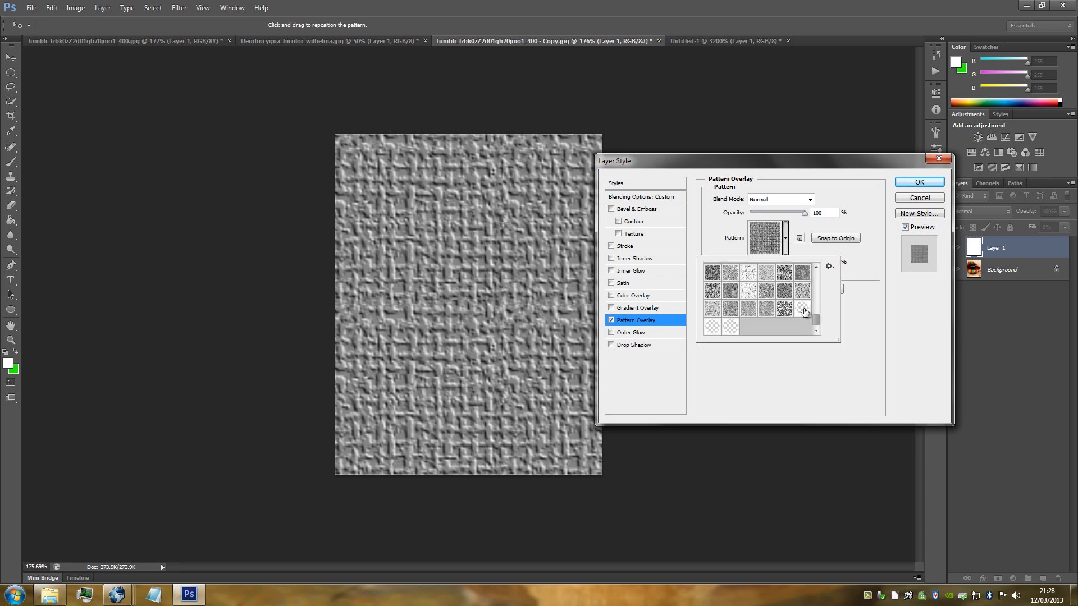
{"action": "left_click", "coordinate": [802, 308]}
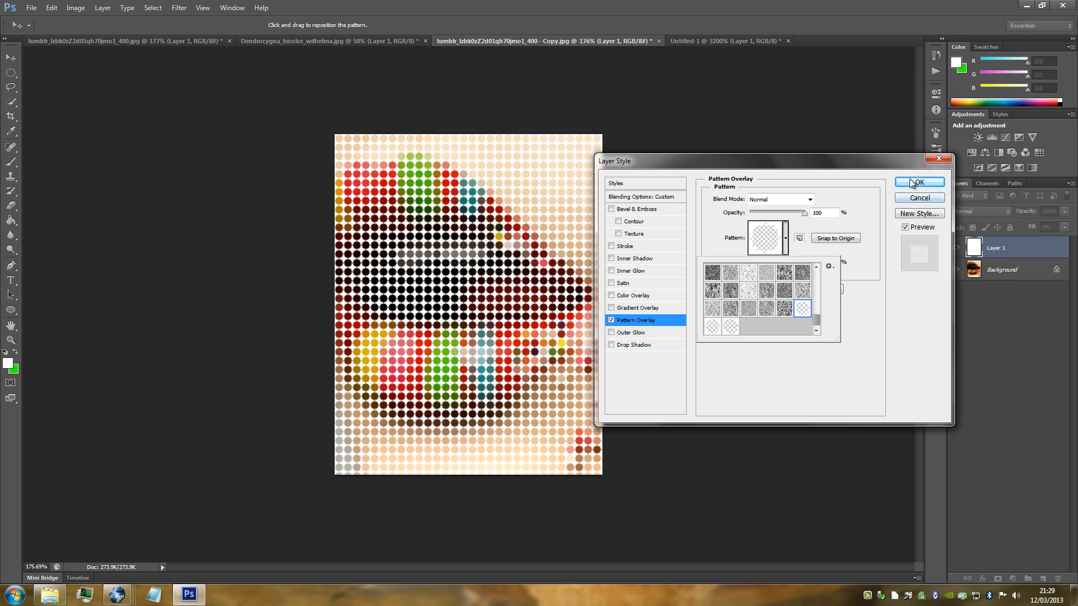
{"action": "left_click", "coordinate": [919, 182]}
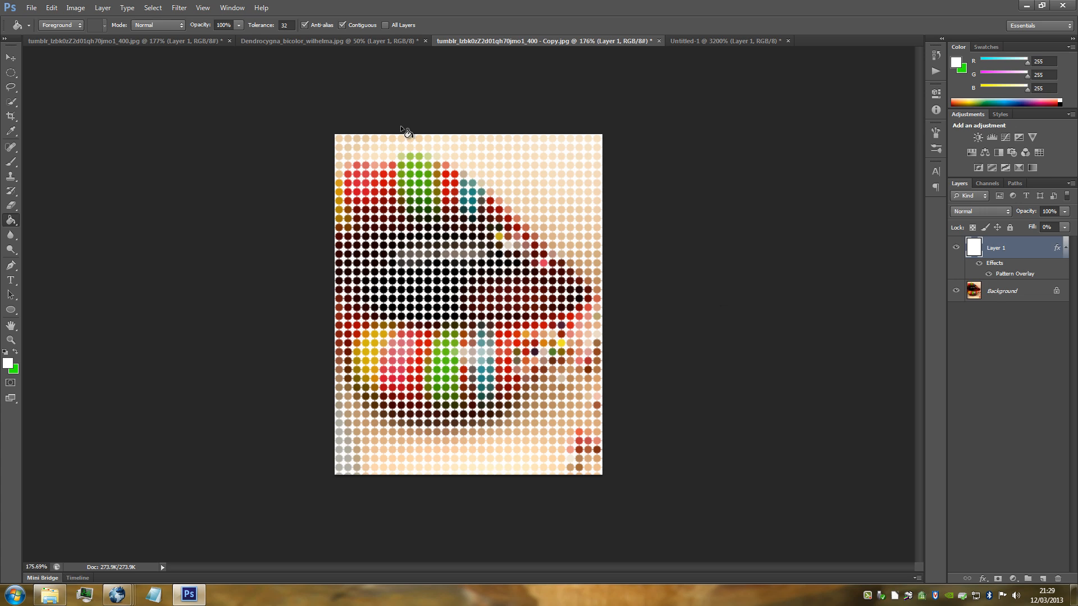
{"action": "mouse_move", "coordinate": [403, 114]}
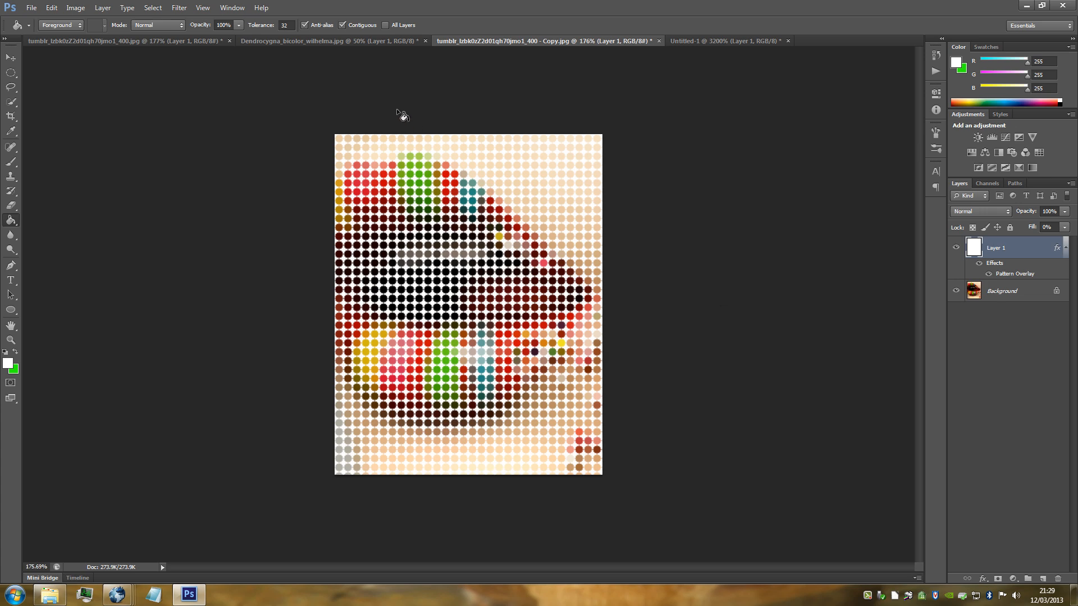
{"action": "left_click", "coordinate": [323, 40]}
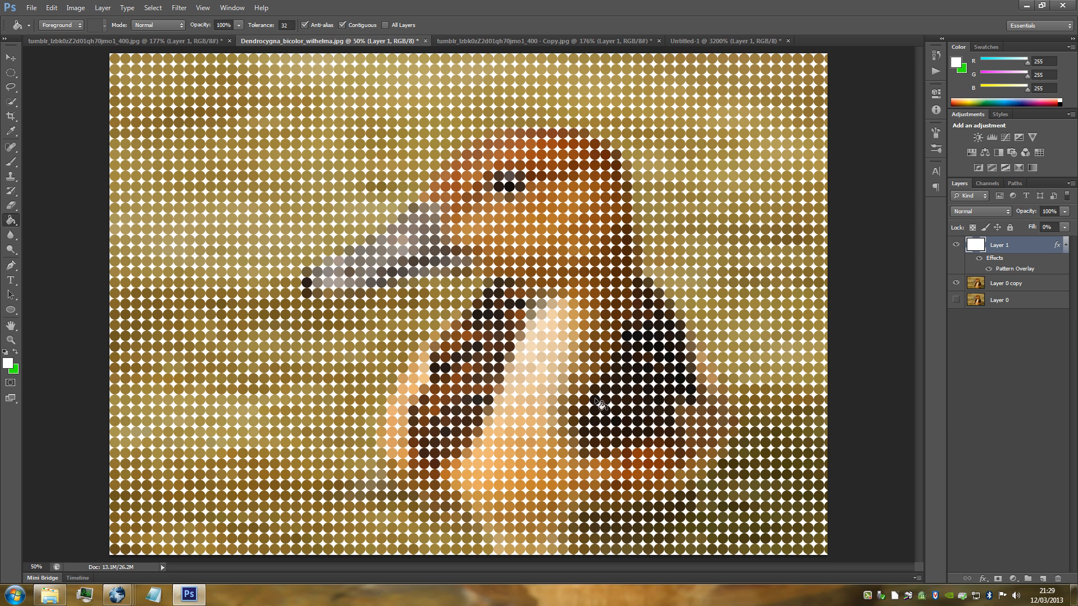
{"action": "mouse_move", "coordinate": [816, 183]}
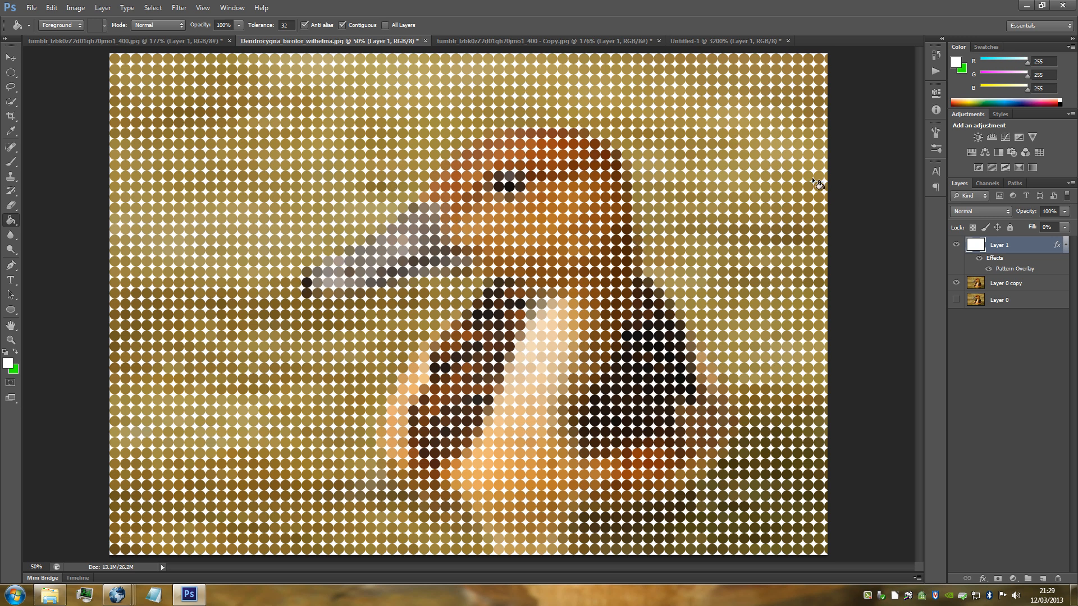
{"action": "mouse_move", "coordinate": [693, 298]}
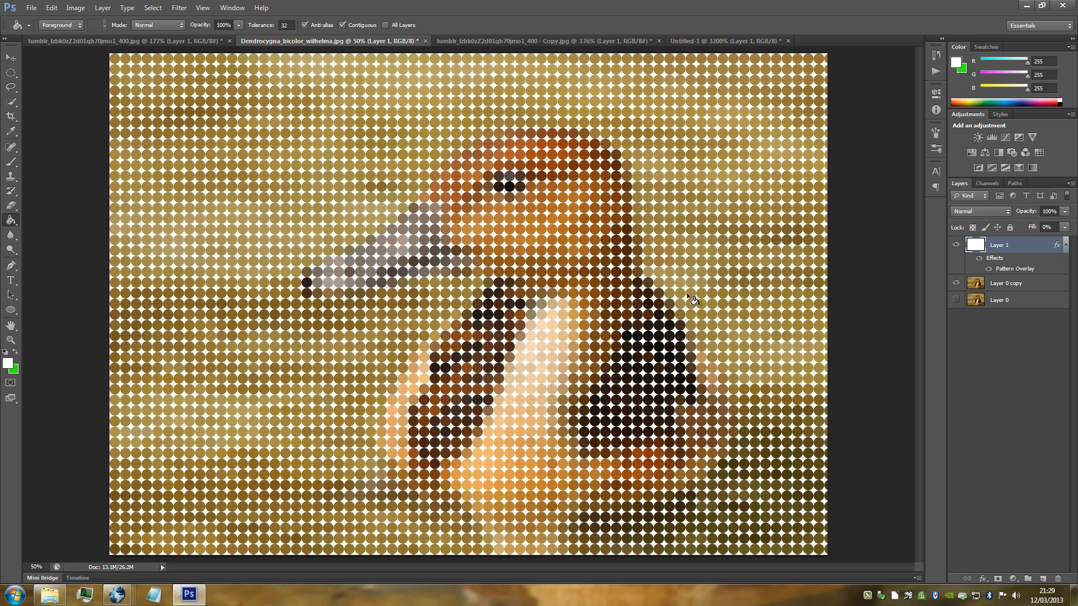
{"action": "mouse_move", "coordinate": [470, 285]}
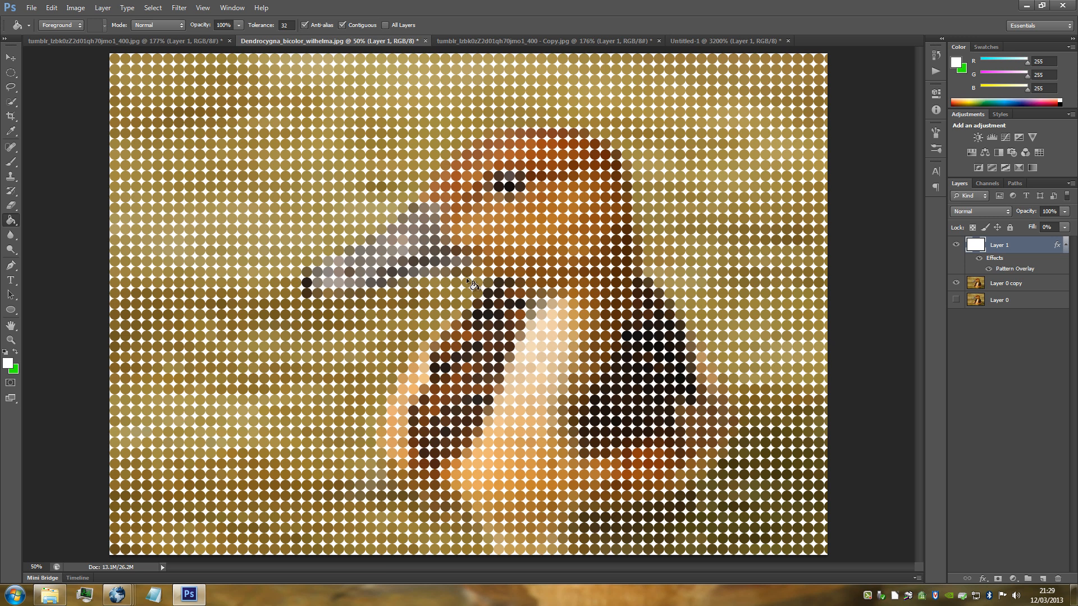